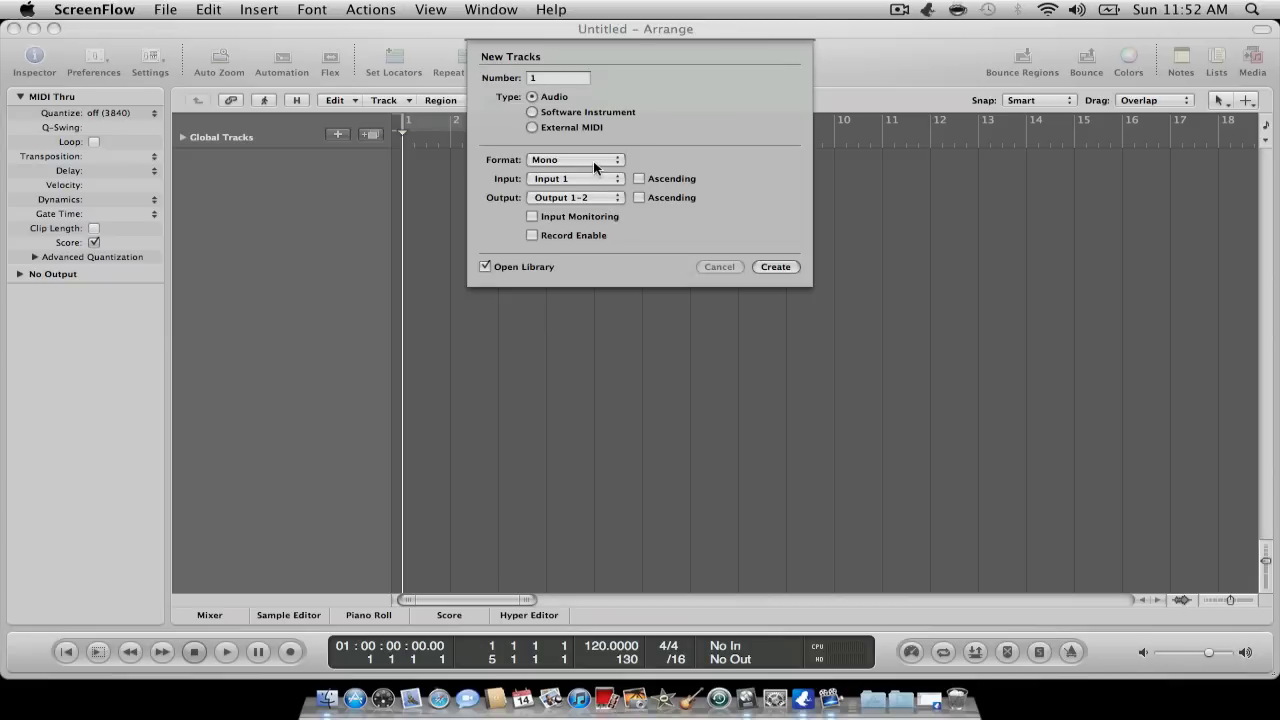
- Set the new audio track's Format to Stereo so its Input becomes Input 1-2
left_click(576, 160)
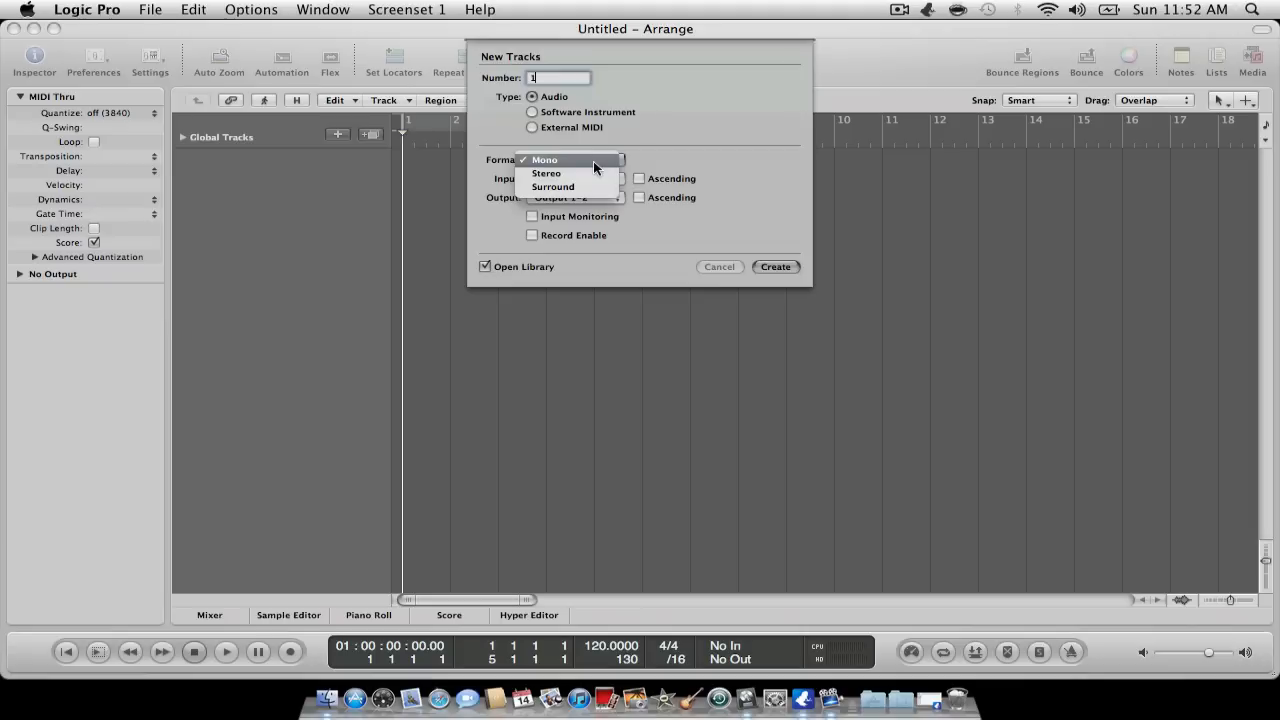
mouse_move(602, 164)
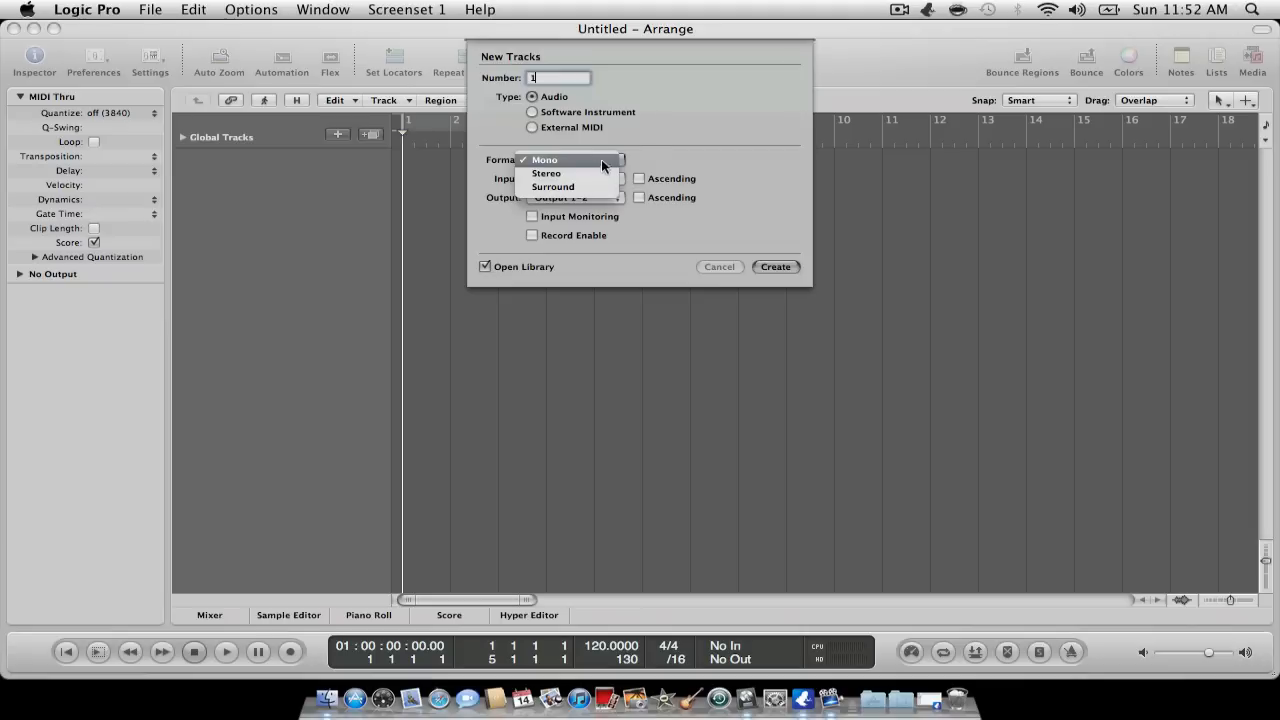
left_click(544, 160)
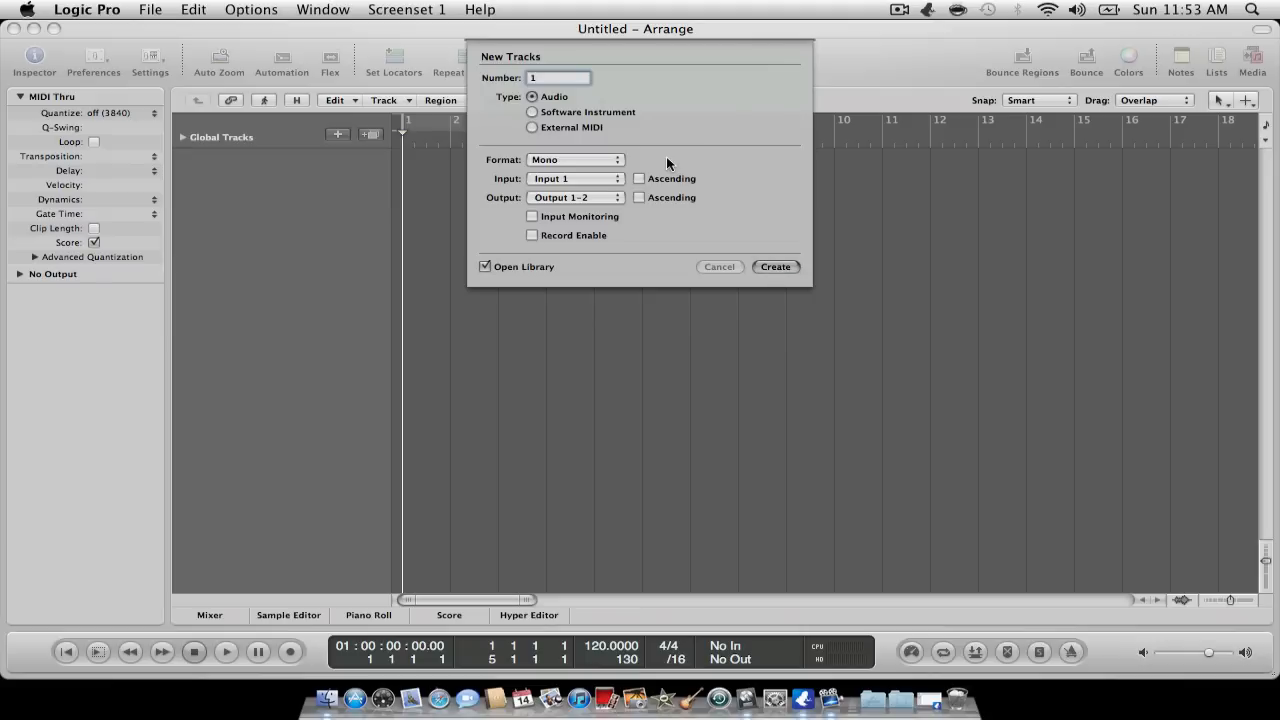
left_click(576, 160)
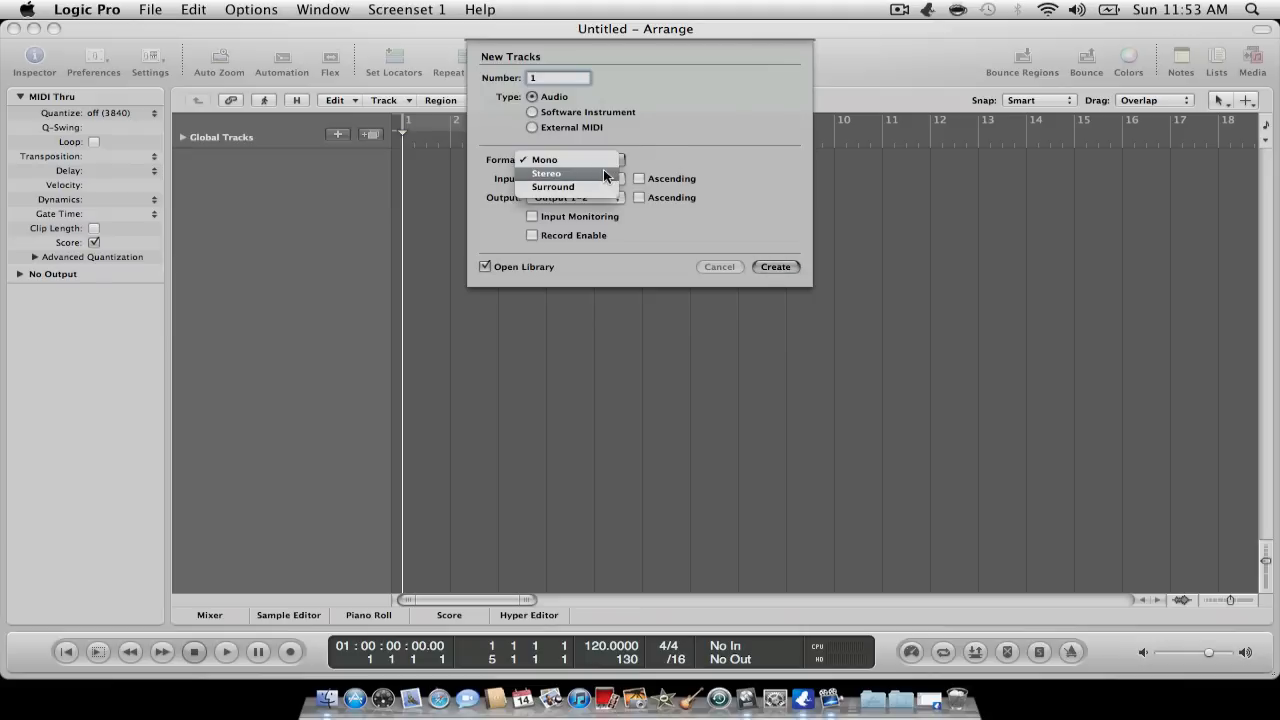
left_click(546, 172)
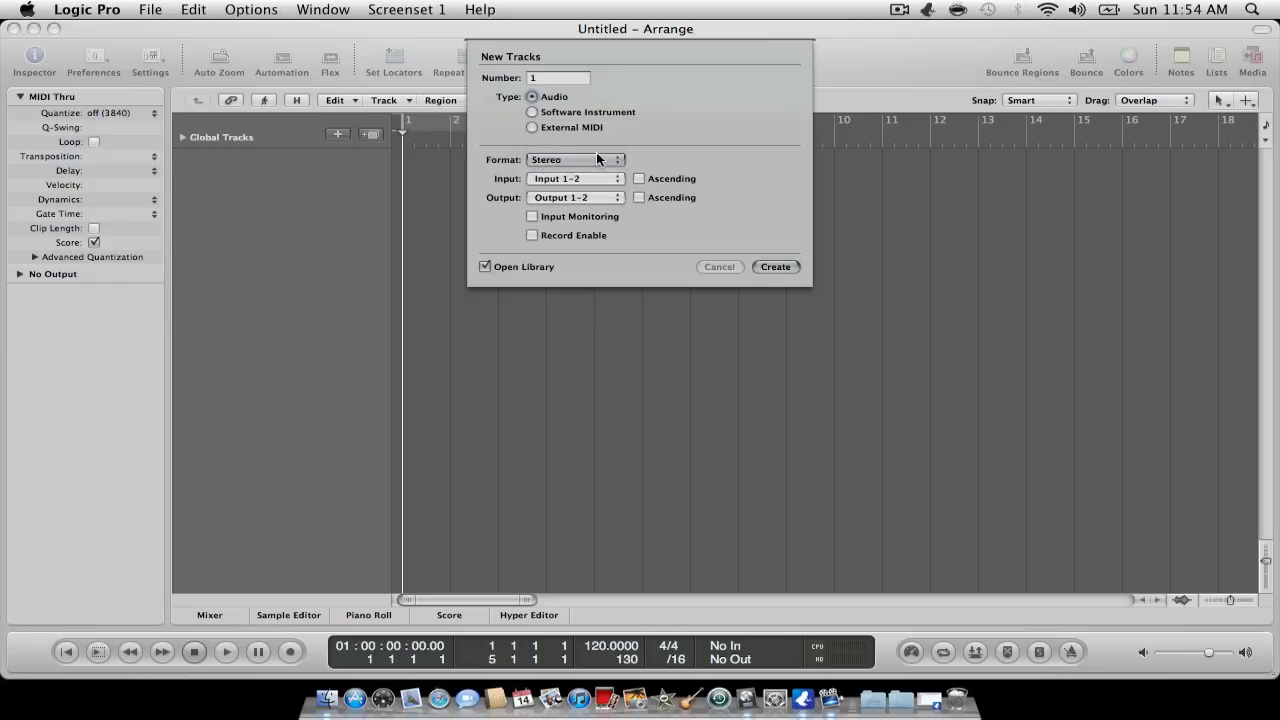
- Set the Format back to Mono so the Input returns to Input 1
left_click(576, 160)
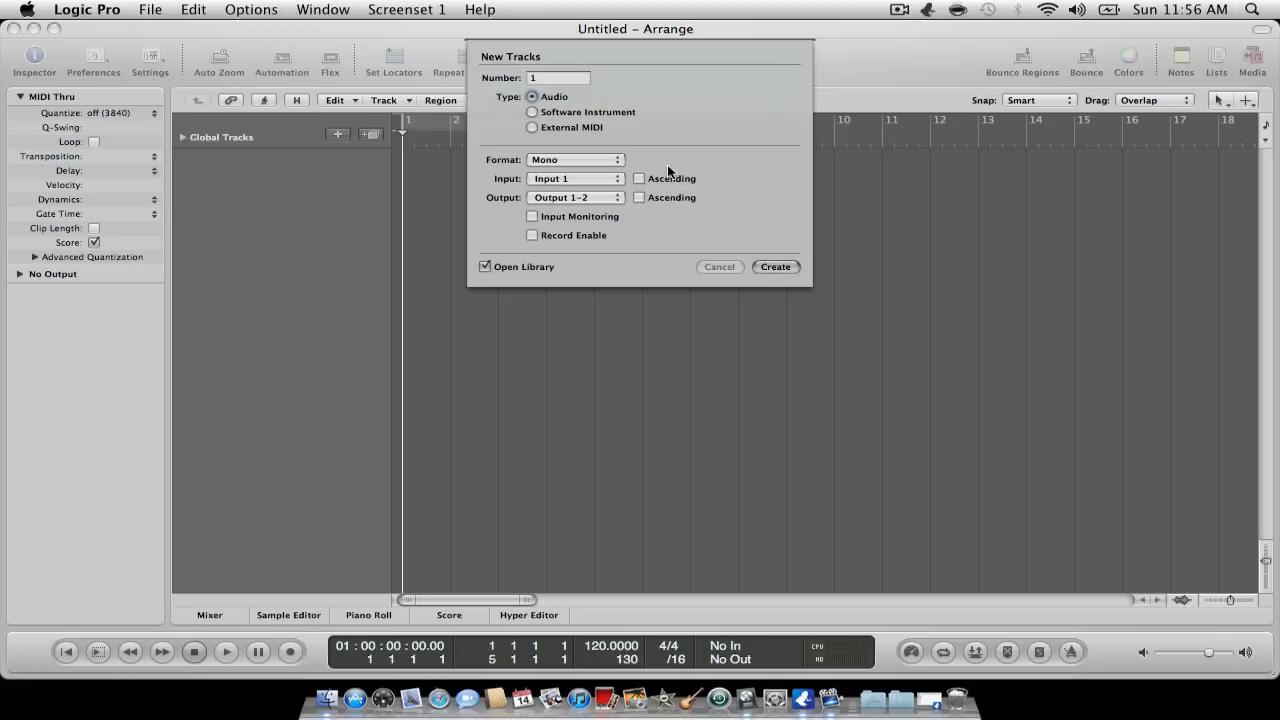
left_click(576, 198)
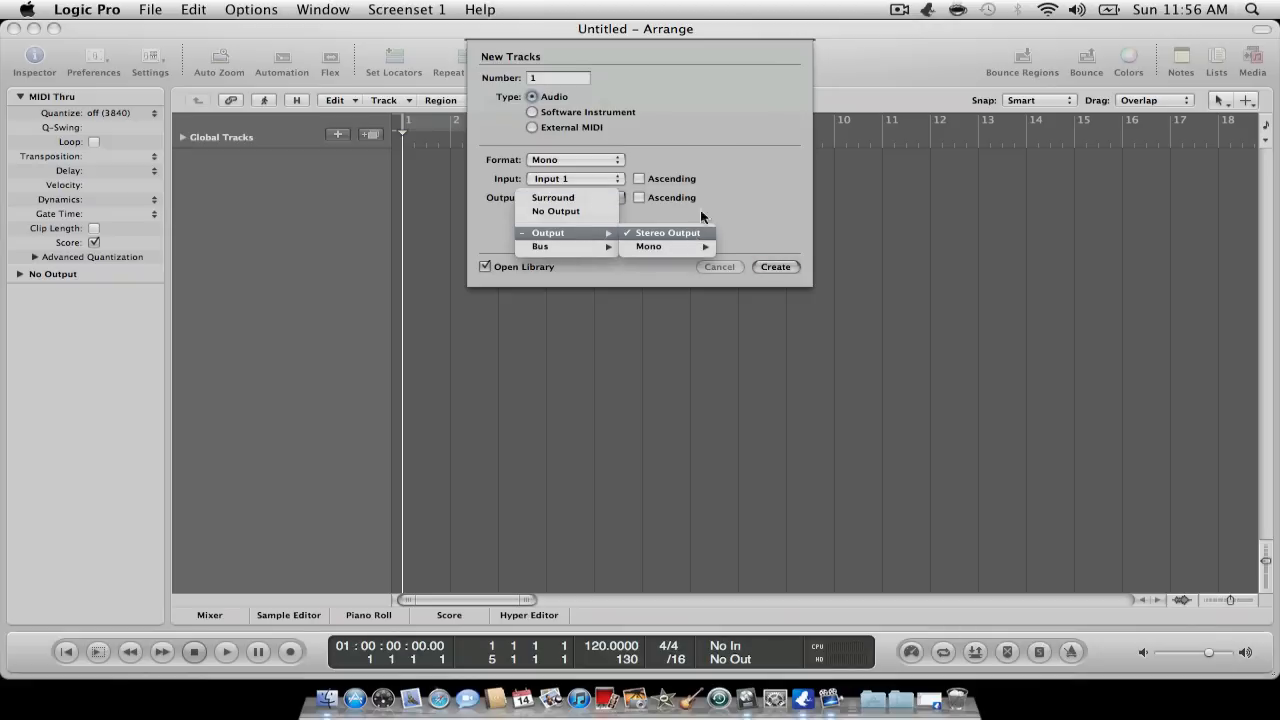
left_click(648, 246)
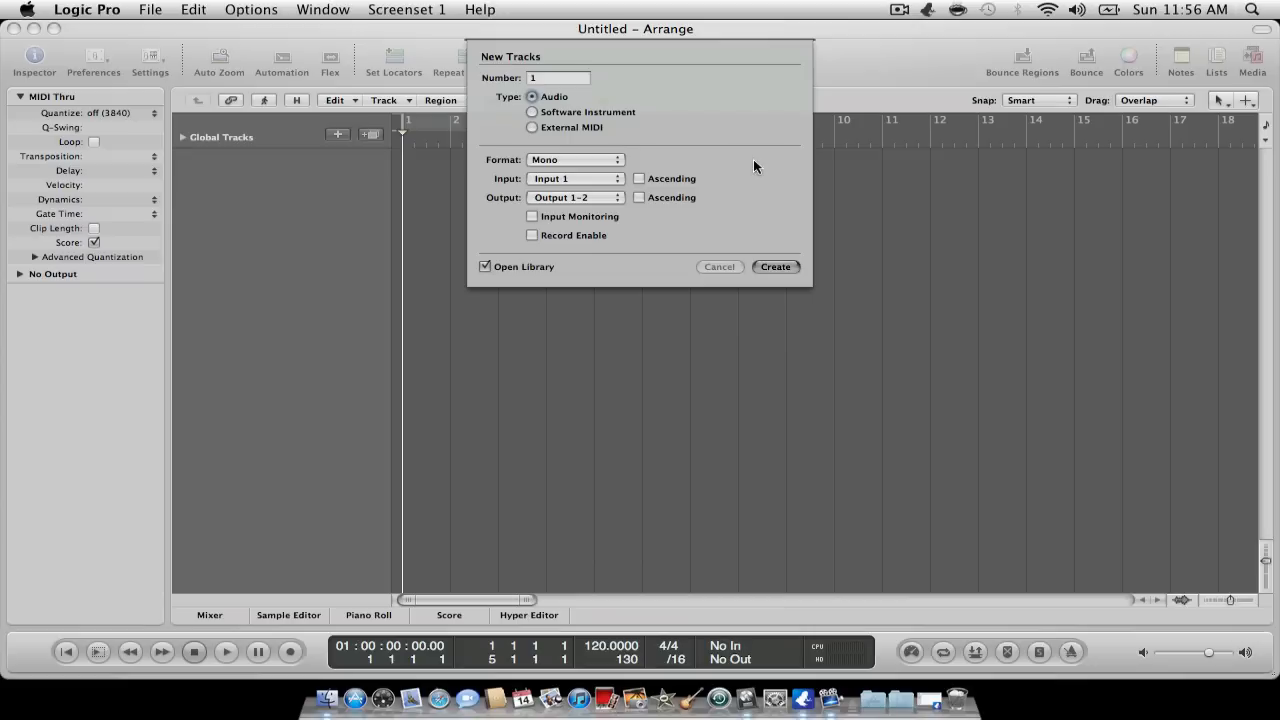